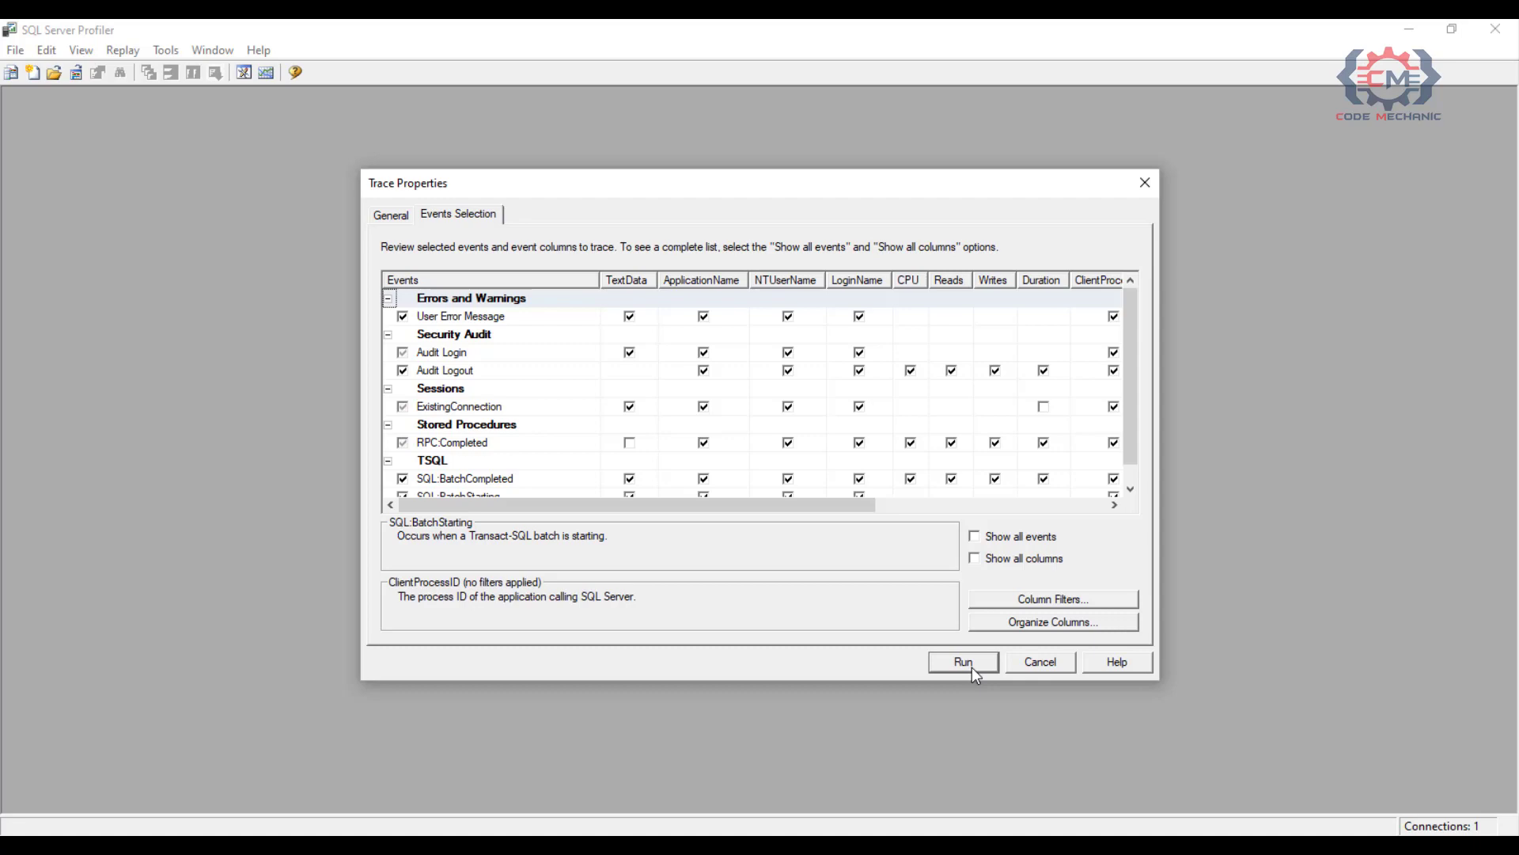
Step: Start the trace from Trace Properties and let events accumulate
left_click(961, 661)
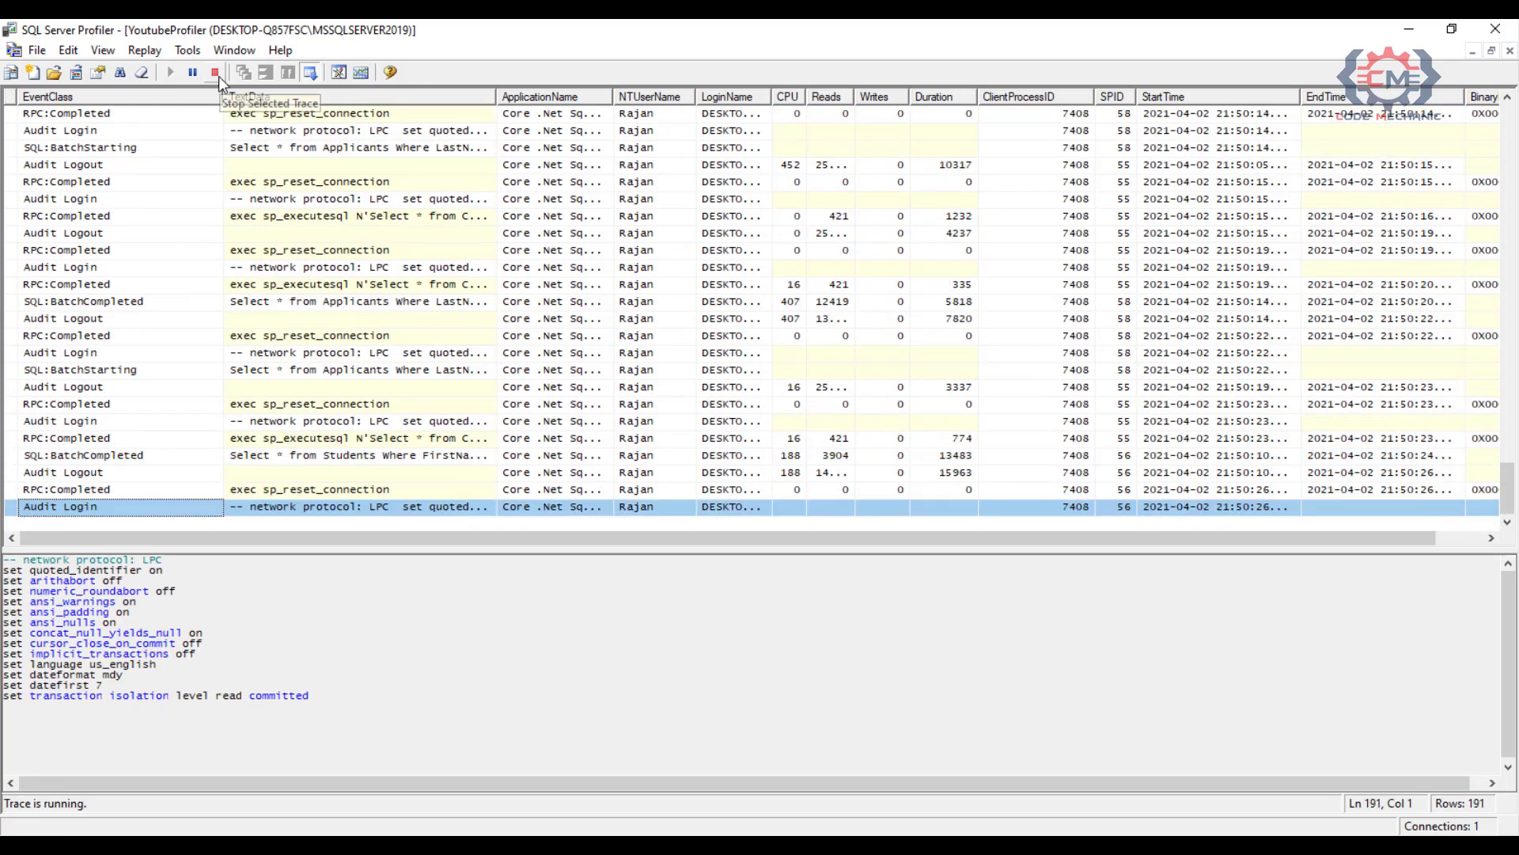
Step: Stop the trace and inspect an RPC:Completed row's sp_executesql CourseOfferings query text
left_click(215, 71)
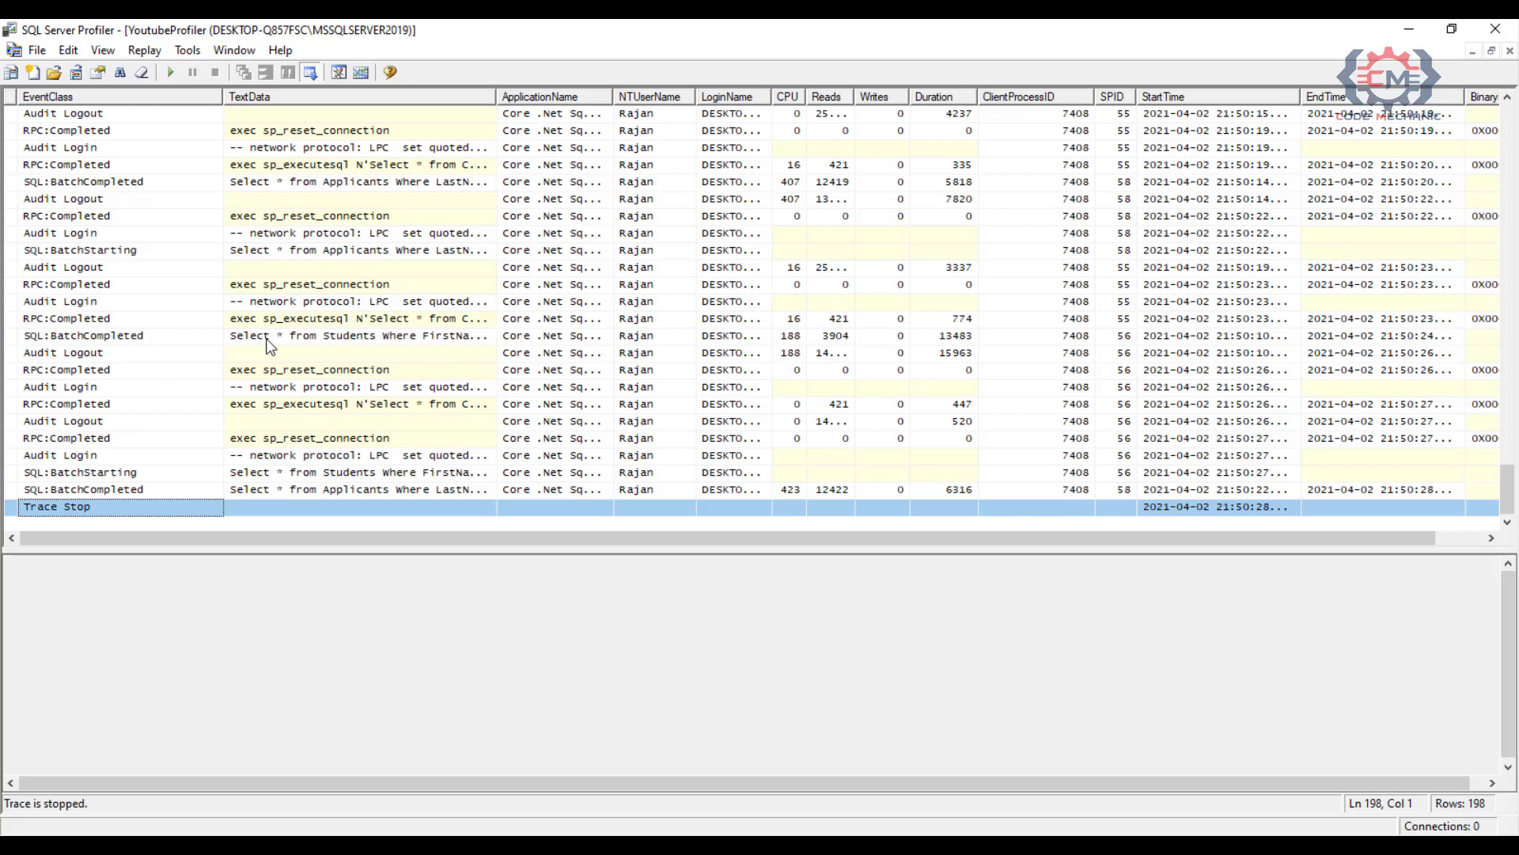
left_click(292, 403)
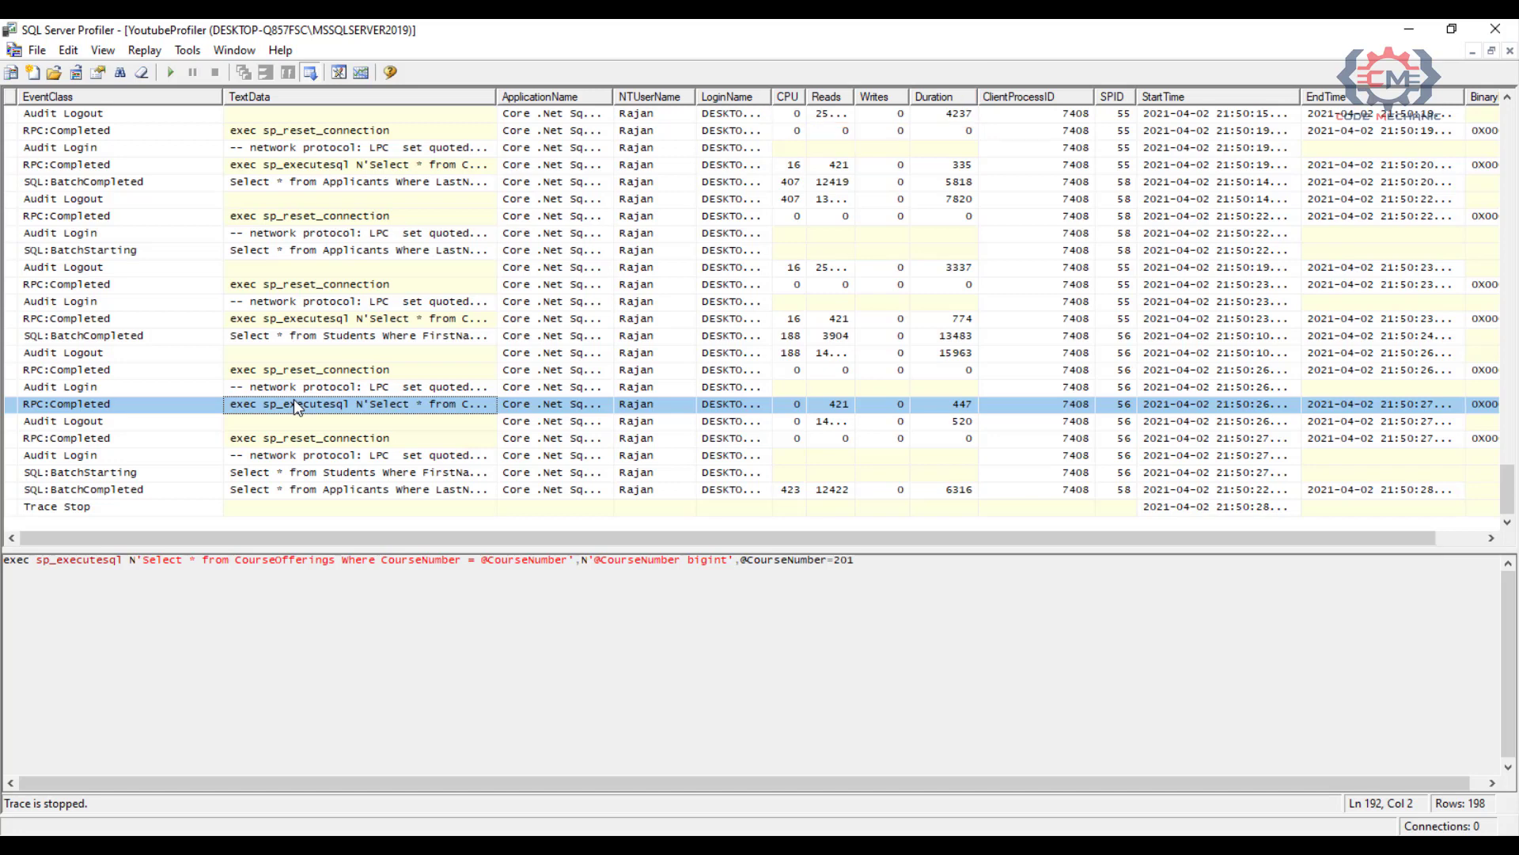
scroll("down", 3)
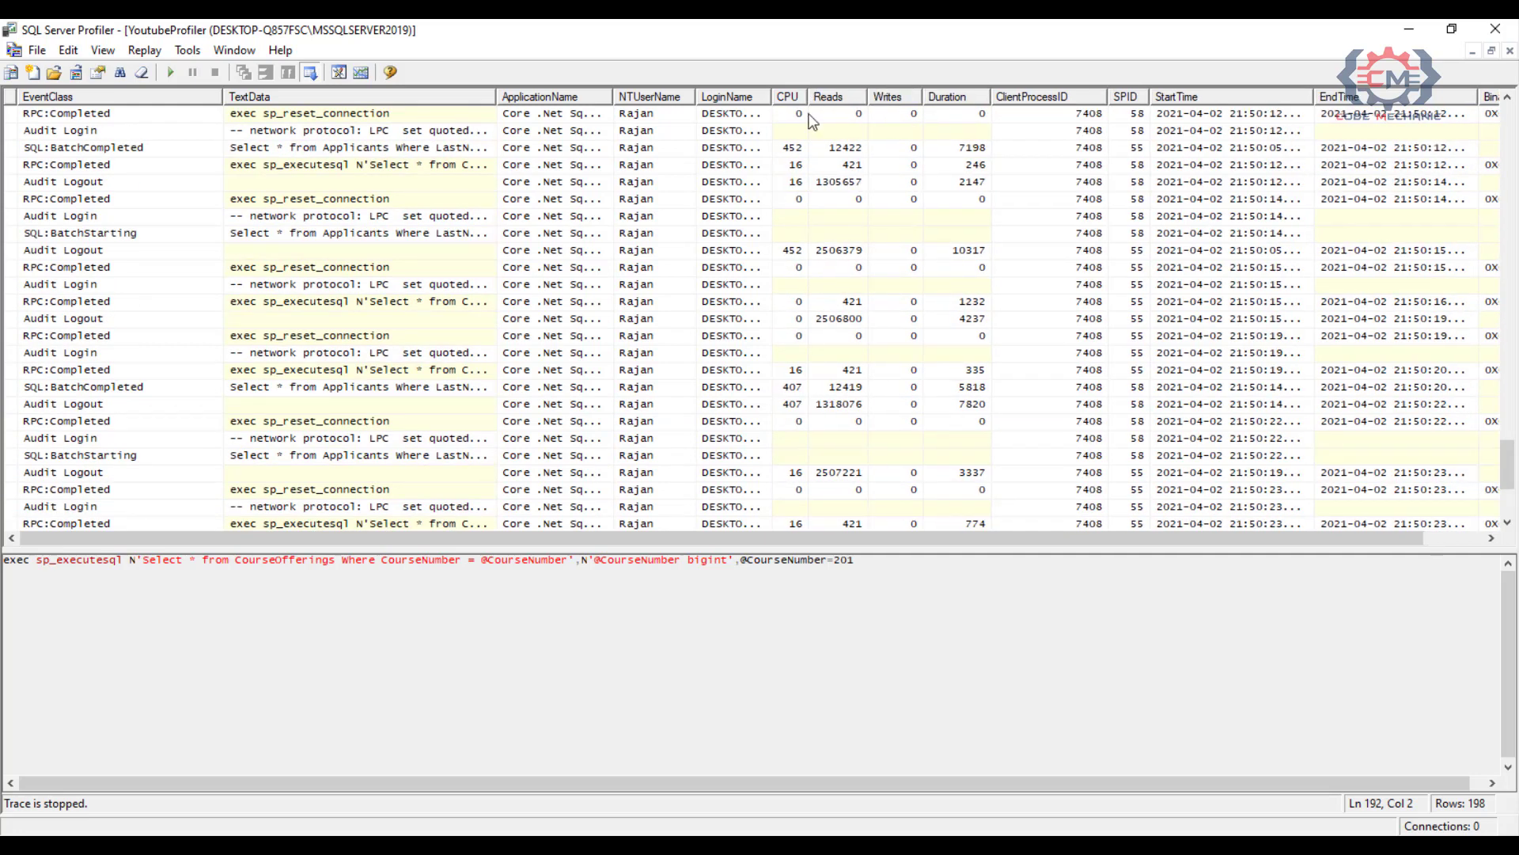
scroll("up", 3)
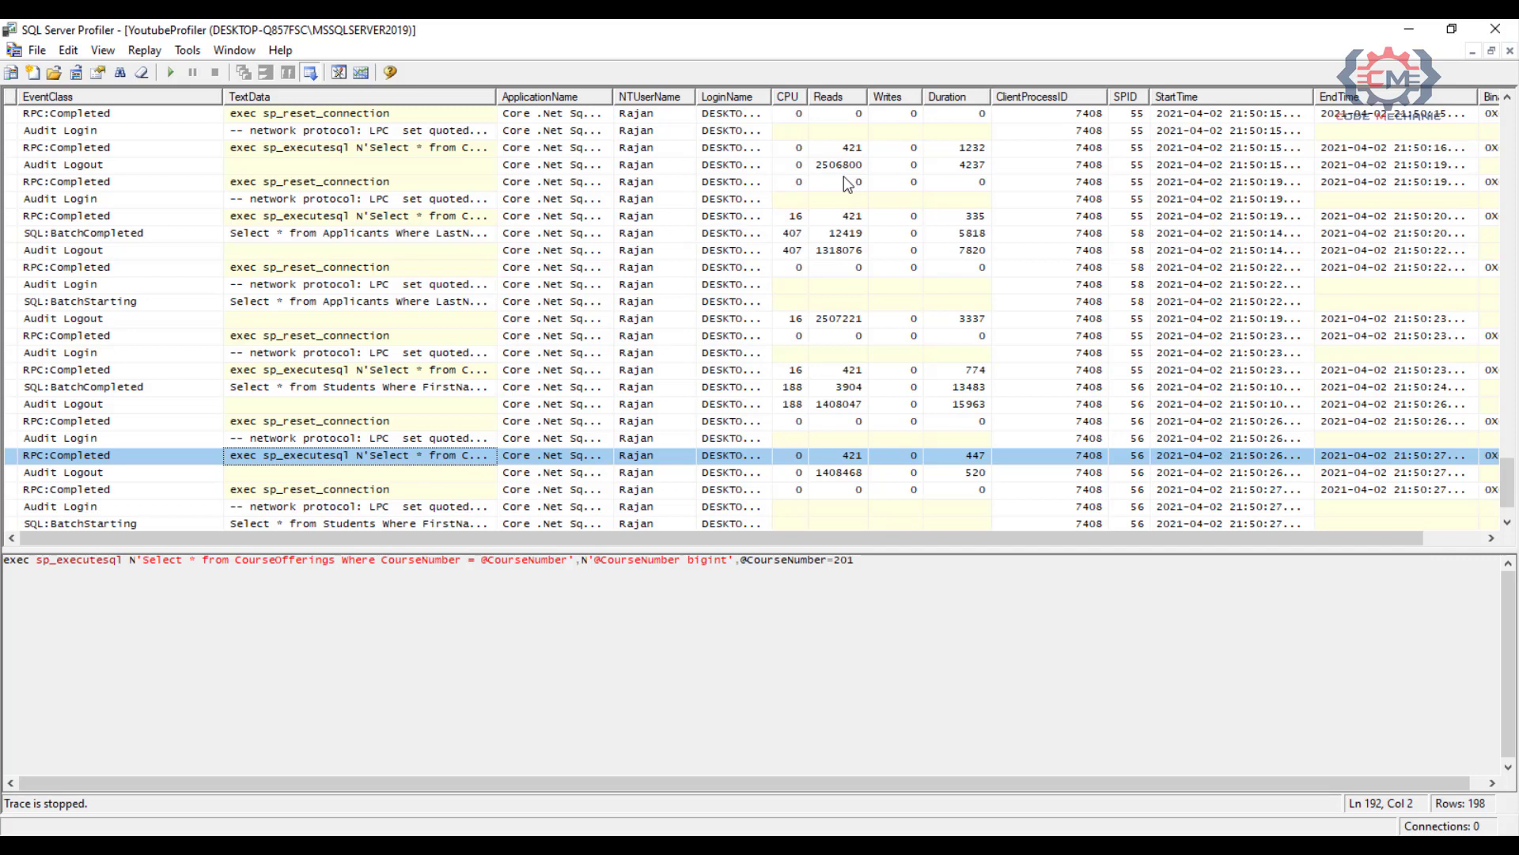
mouse_move(848, 184)
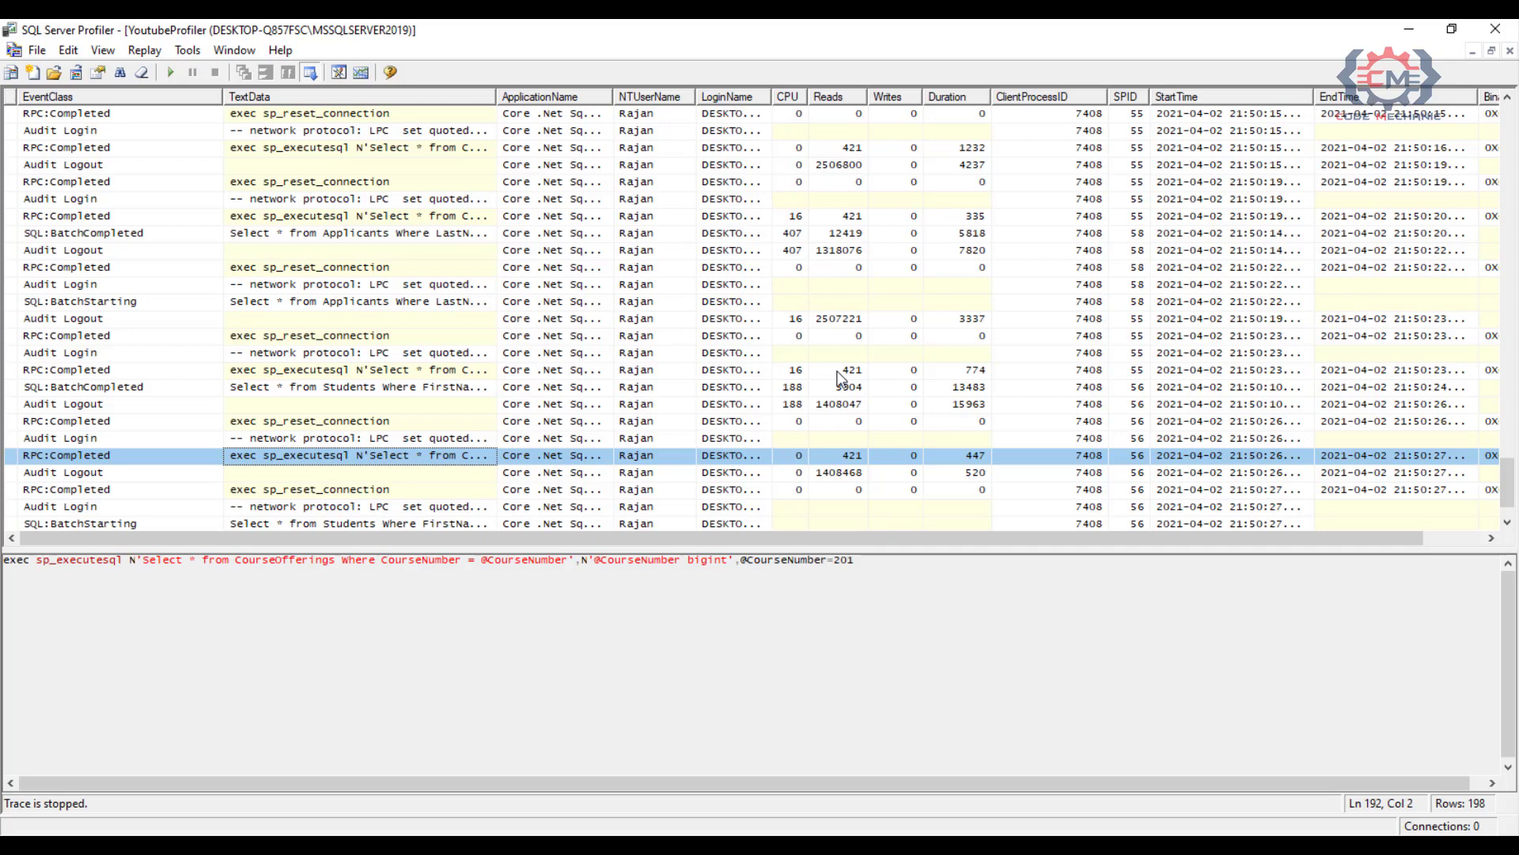
mouse_move(191, 278)
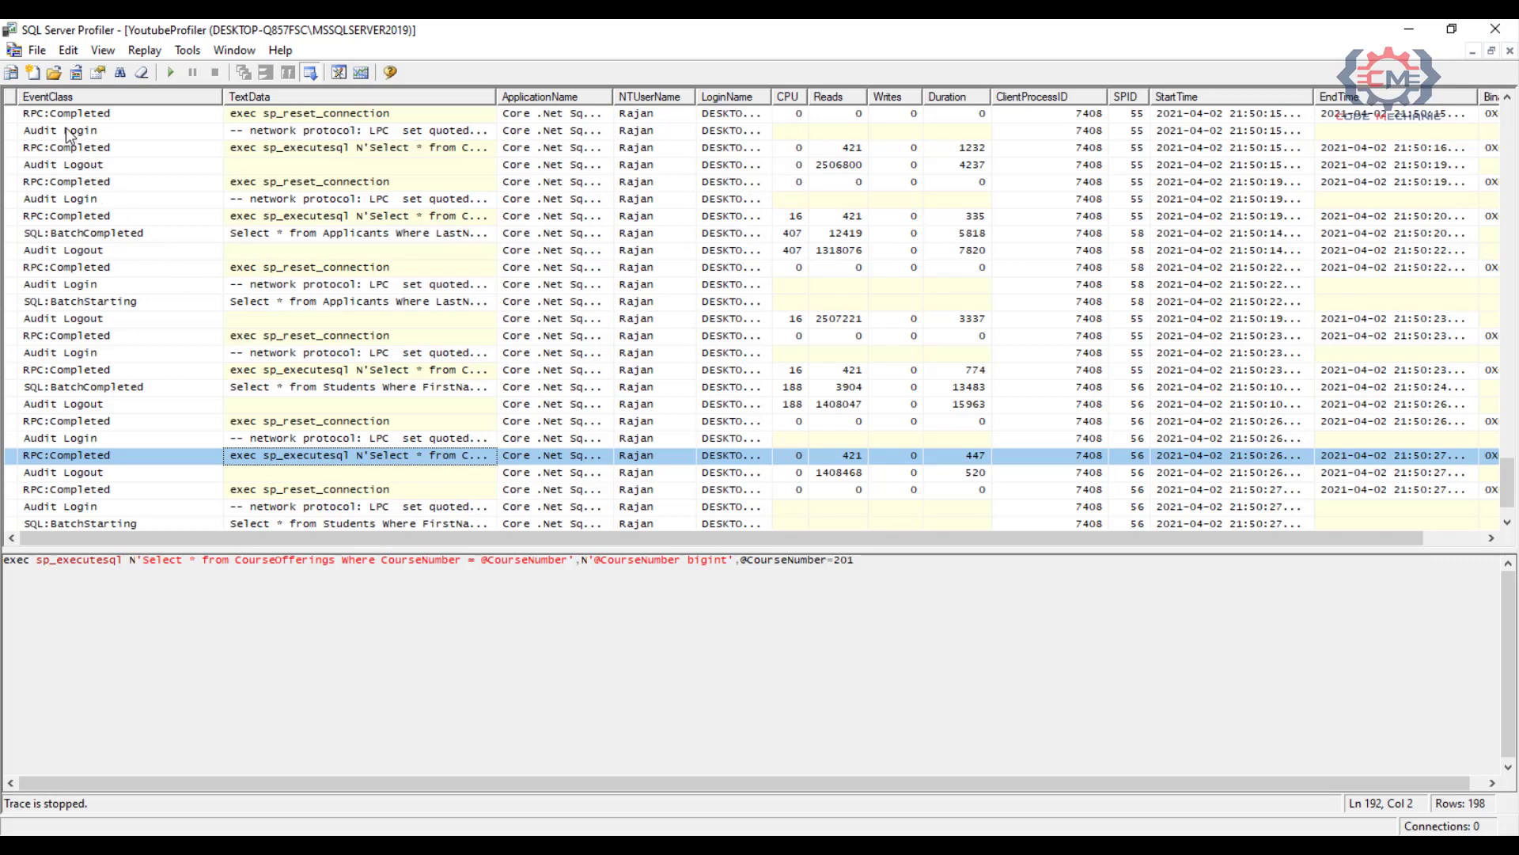
Step: Choose File > Save As > Trace Table, bringing up the Connect to Server prompt
left_click(36, 49)
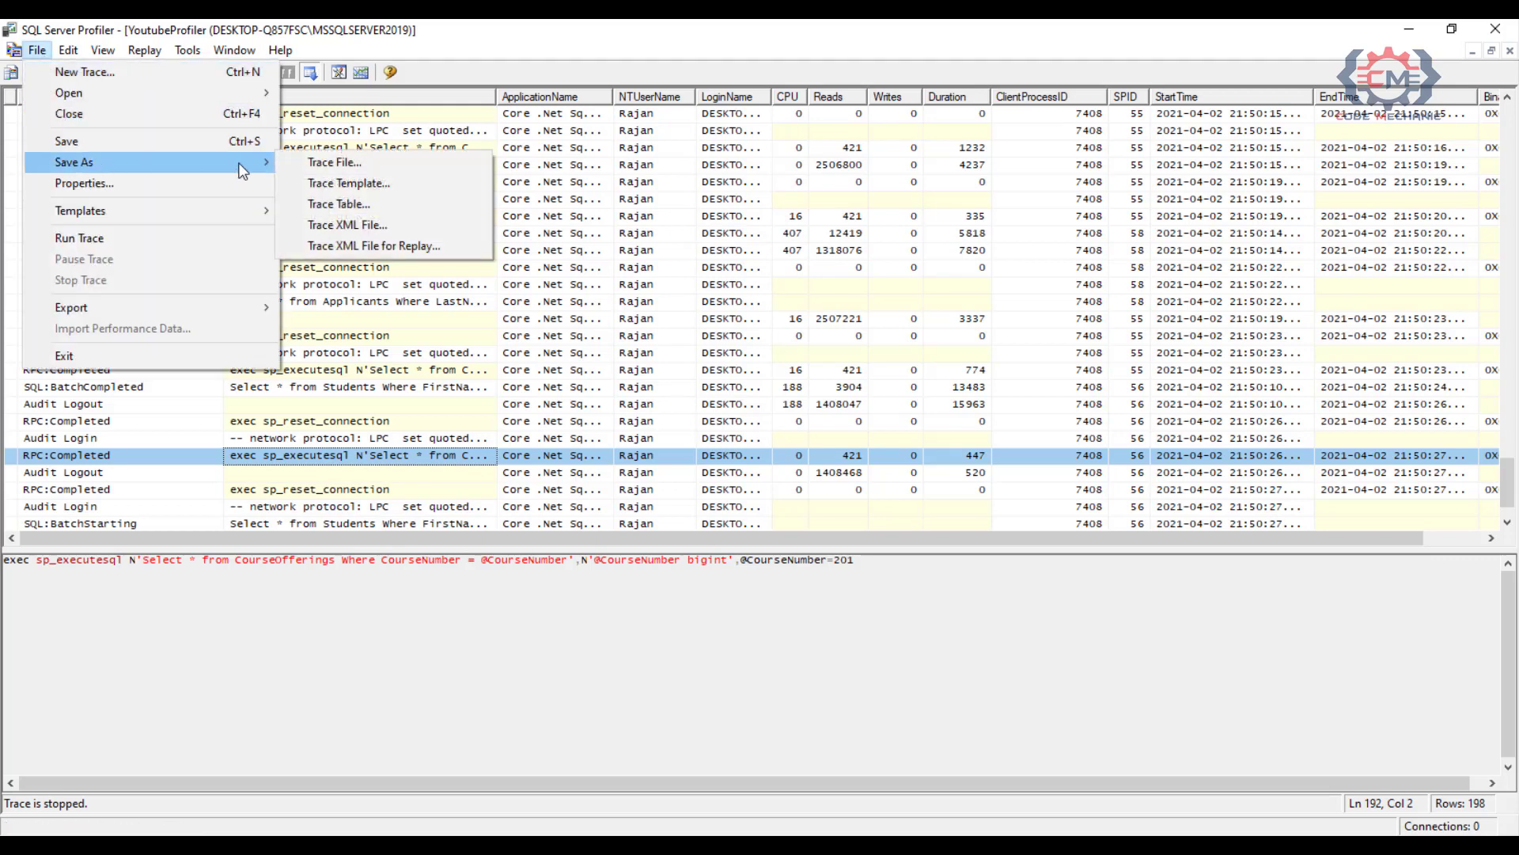
mouse_move(338, 204)
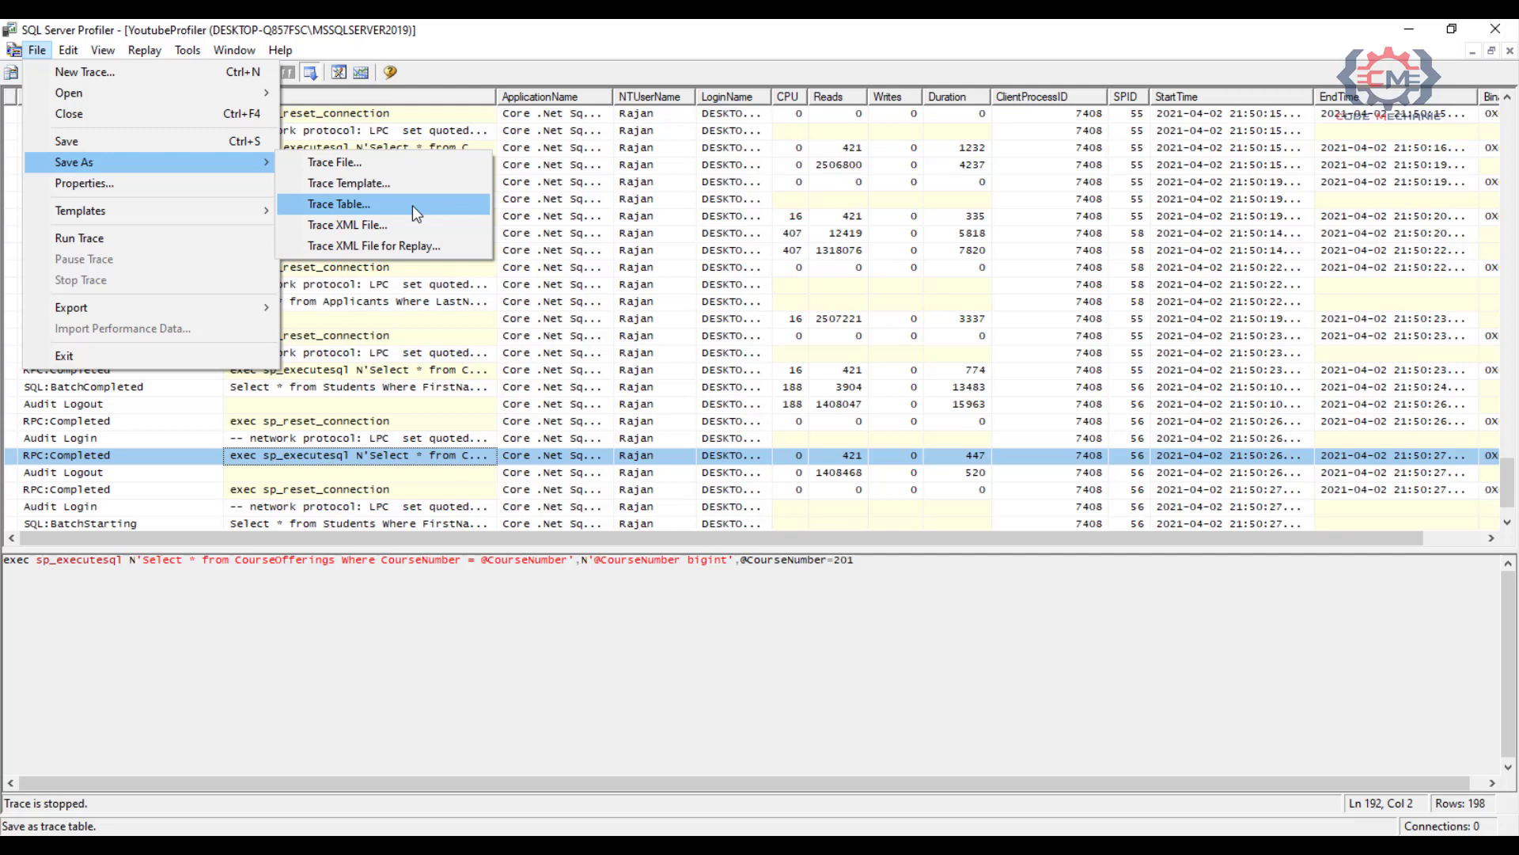
left_click(339, 204)
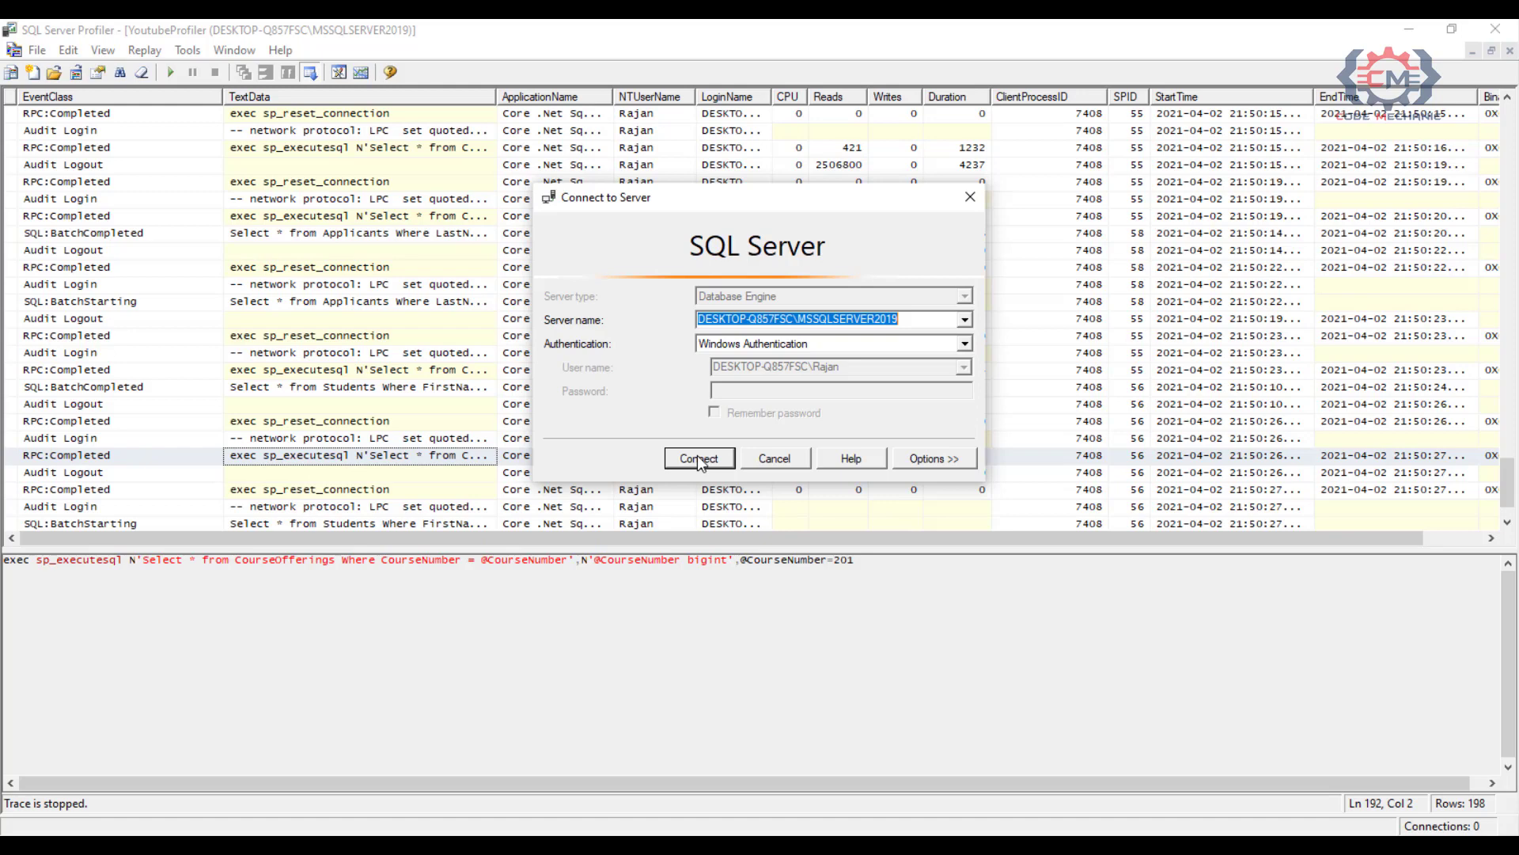
Step: Connect locally and save the trace as dbo.YoutubeTraceData in the TraceData database
left_click(698, 458)
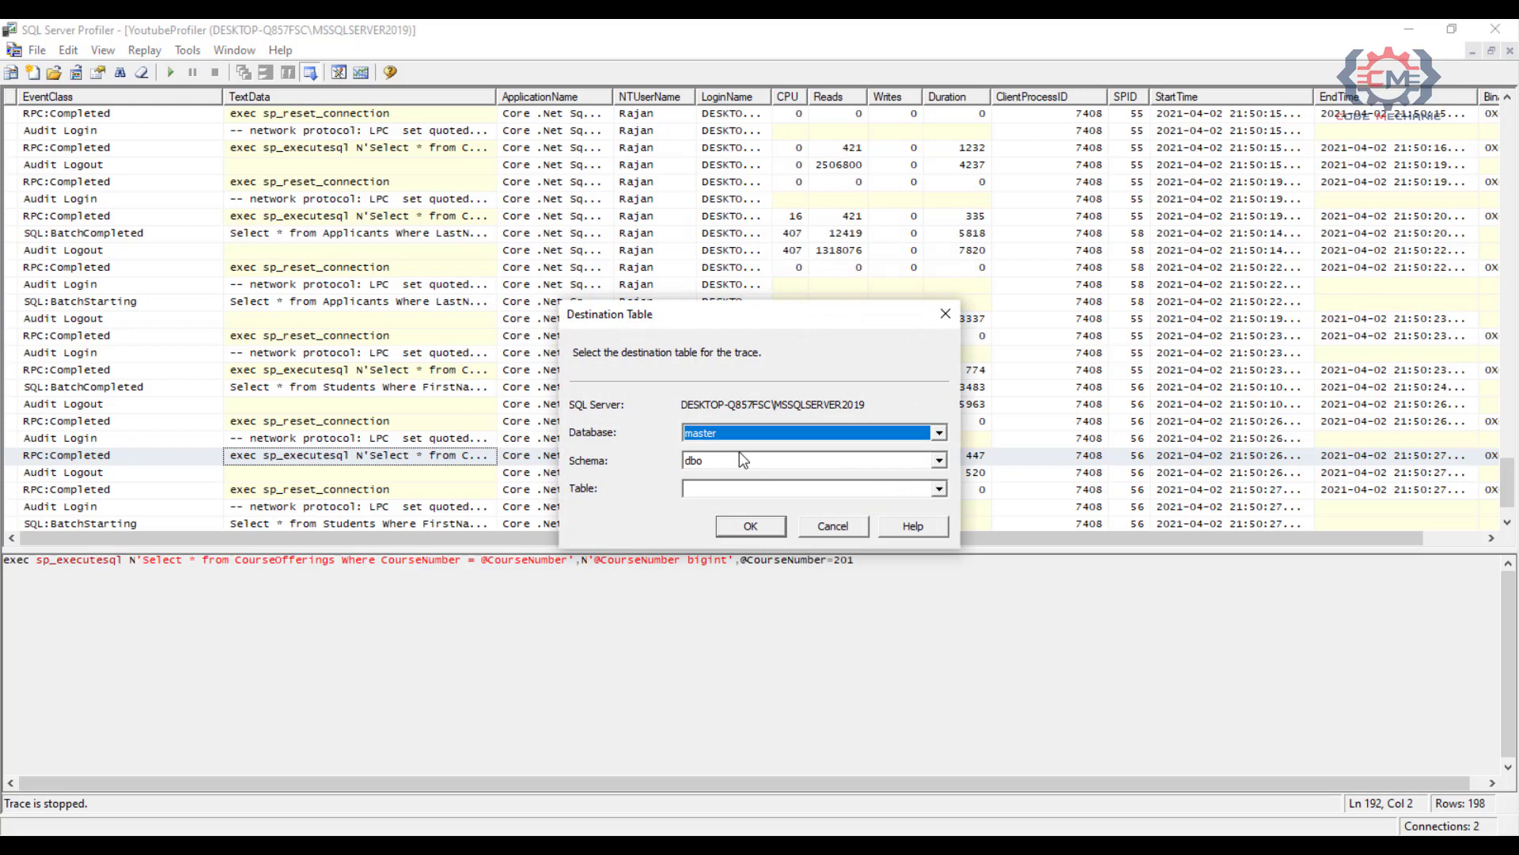
left_click(936, 432)
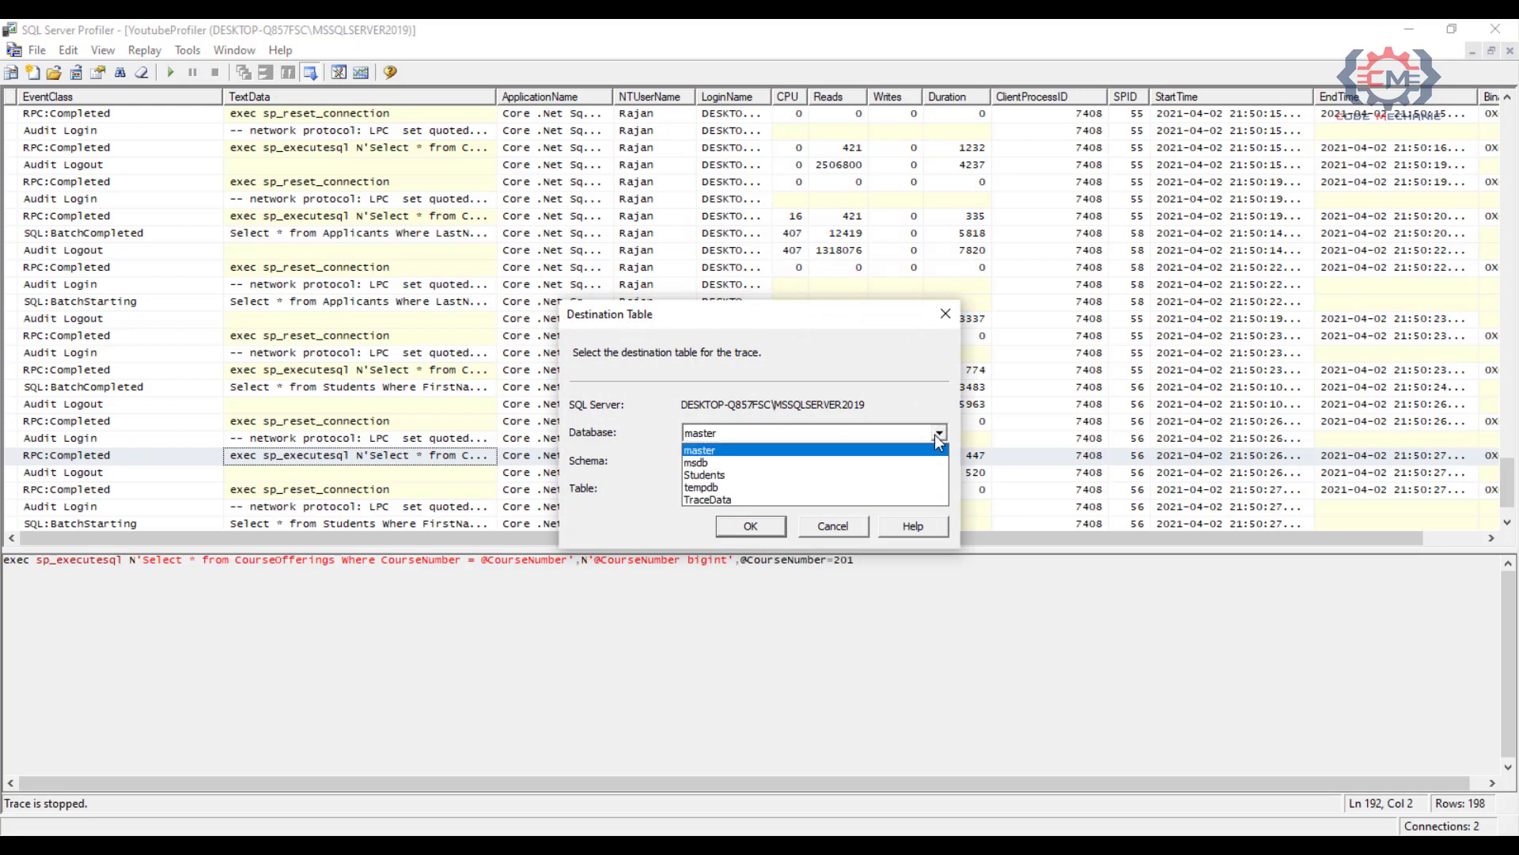
left_click(708, 499)
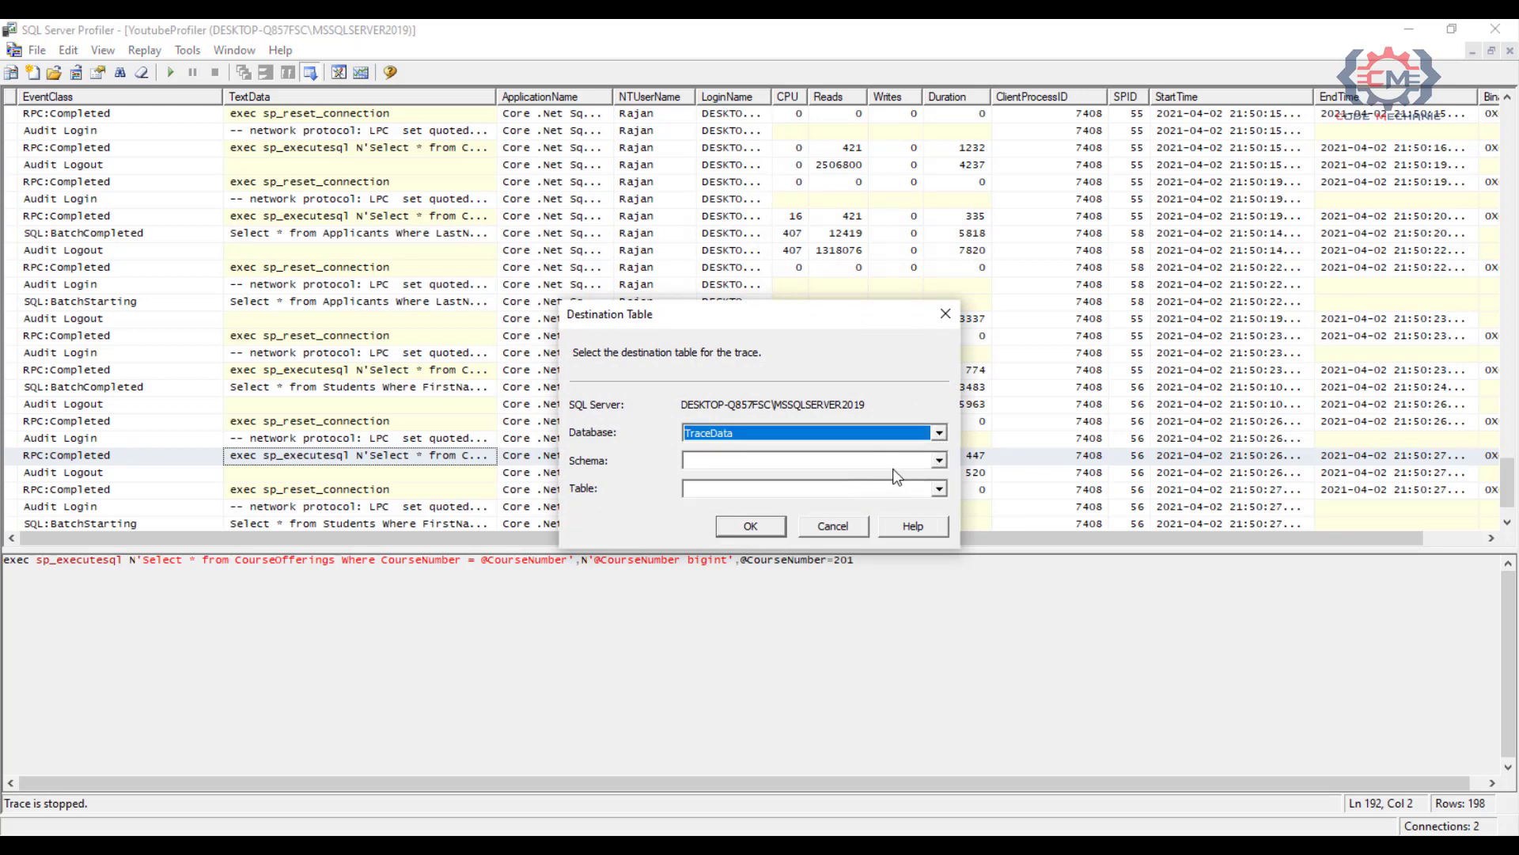
left_click(937, 461)
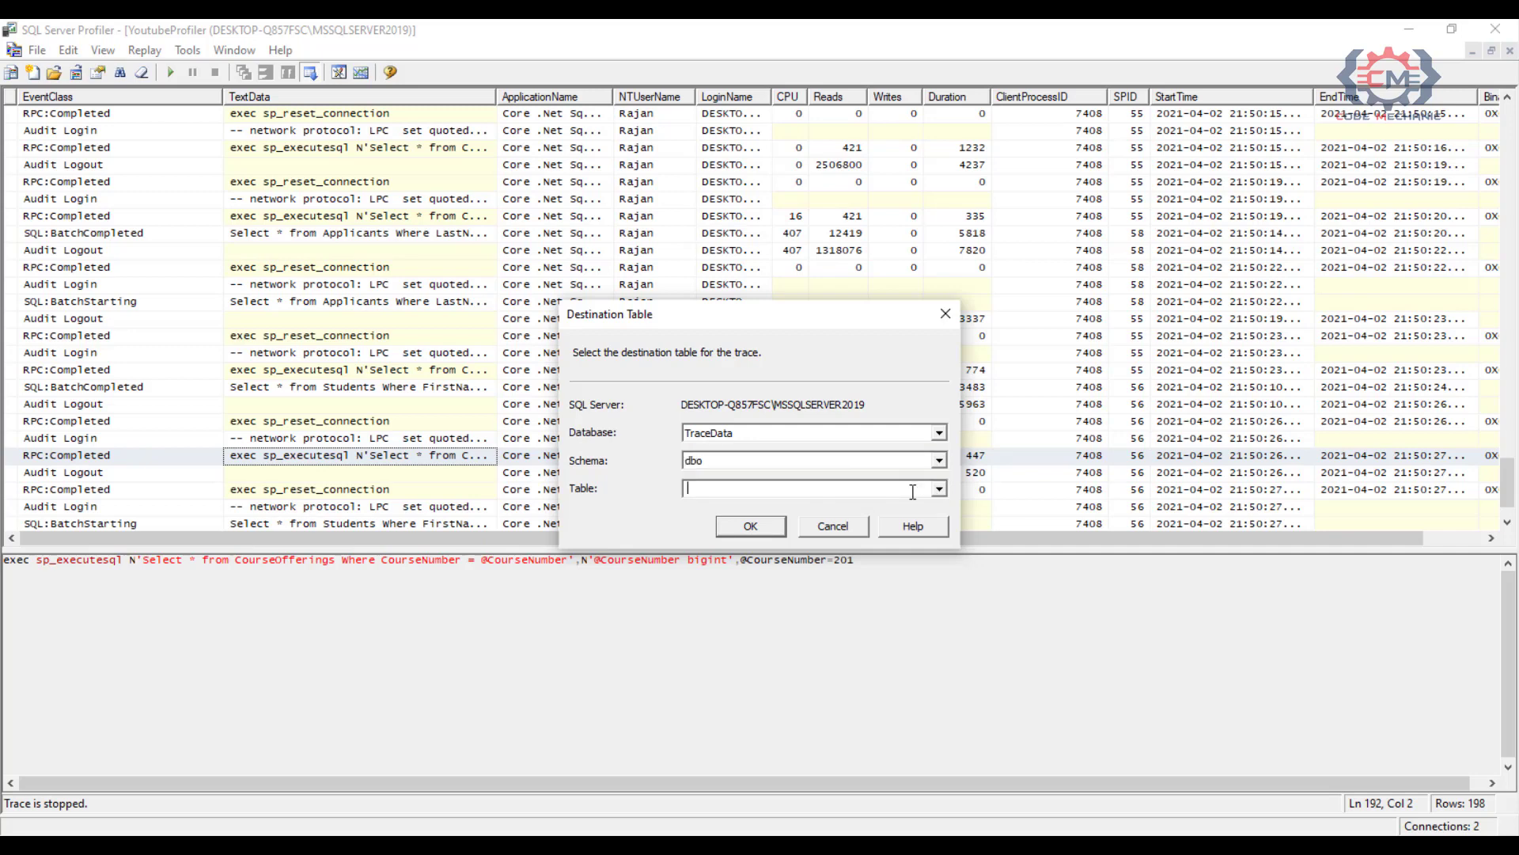
type("Y")
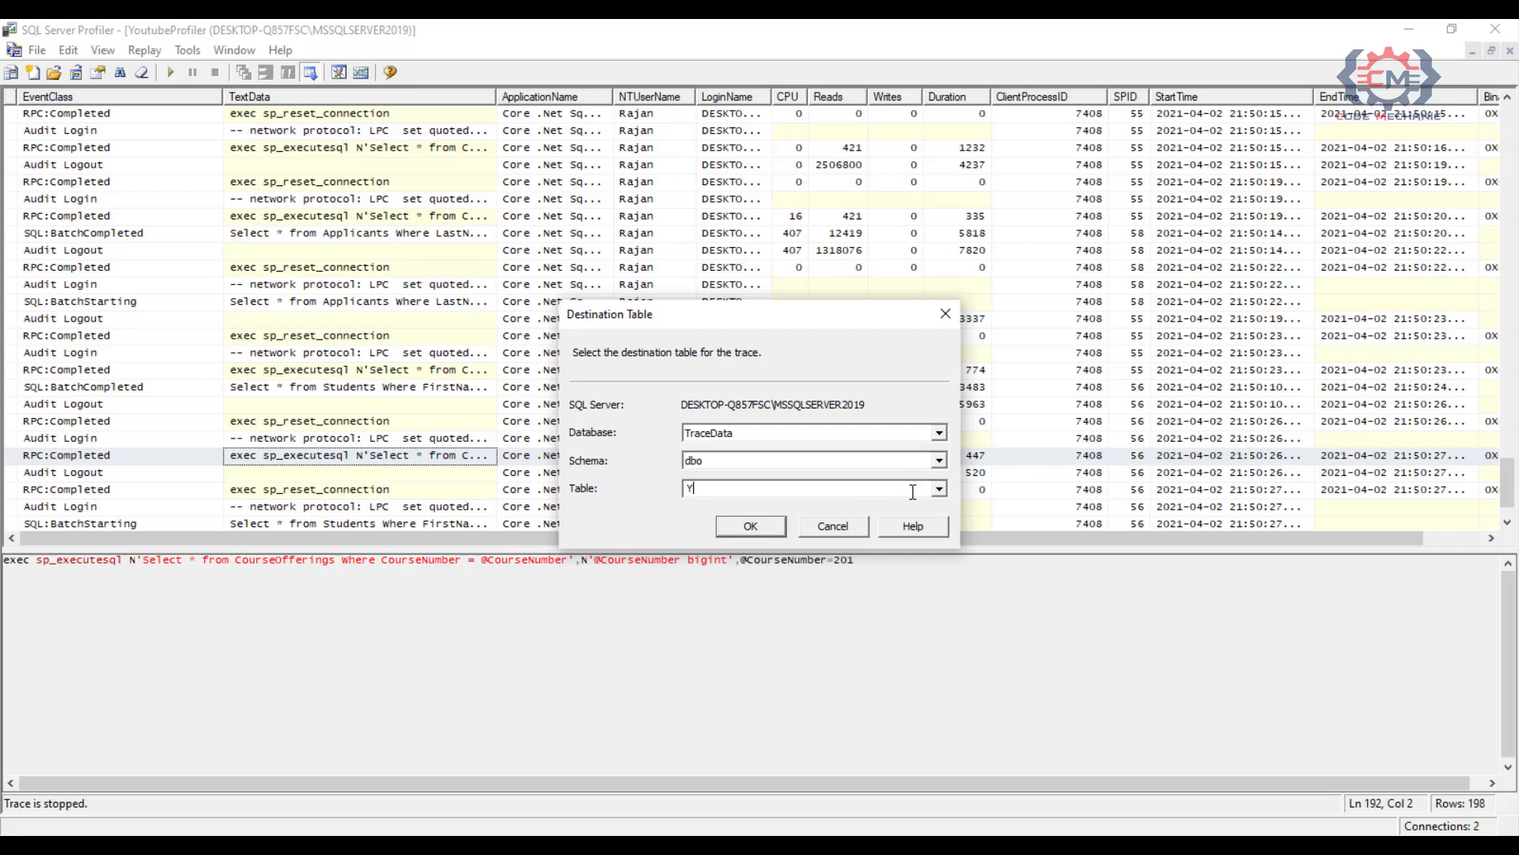
type("outubeTraceData")
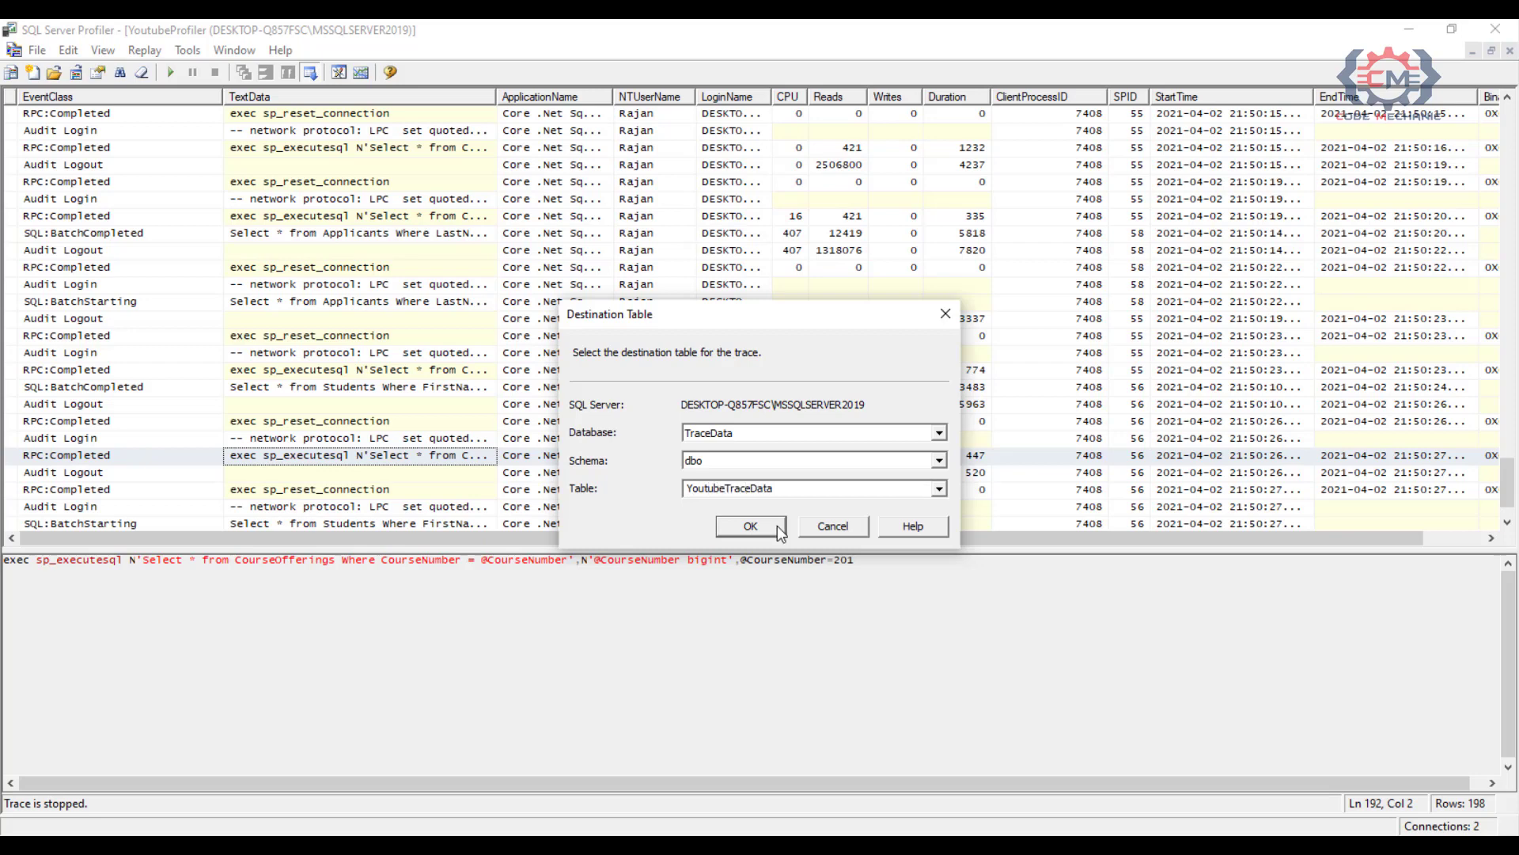
left_click(749, 525)
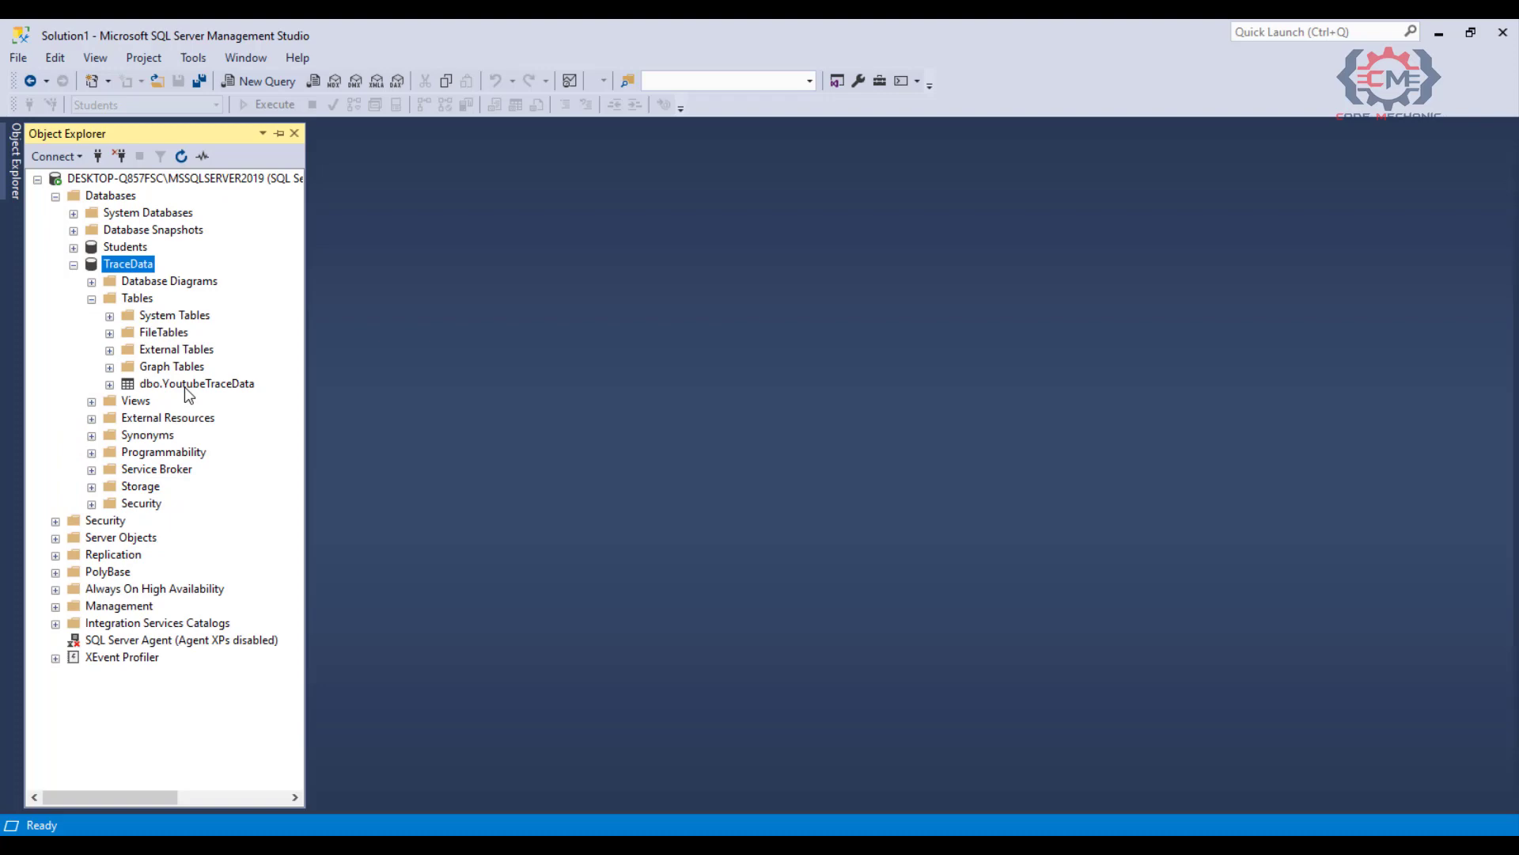
Step: Run Select Top 1000 Rows on dbo.YoutubeTraceData in Object Explorer
left_click(196, 383)
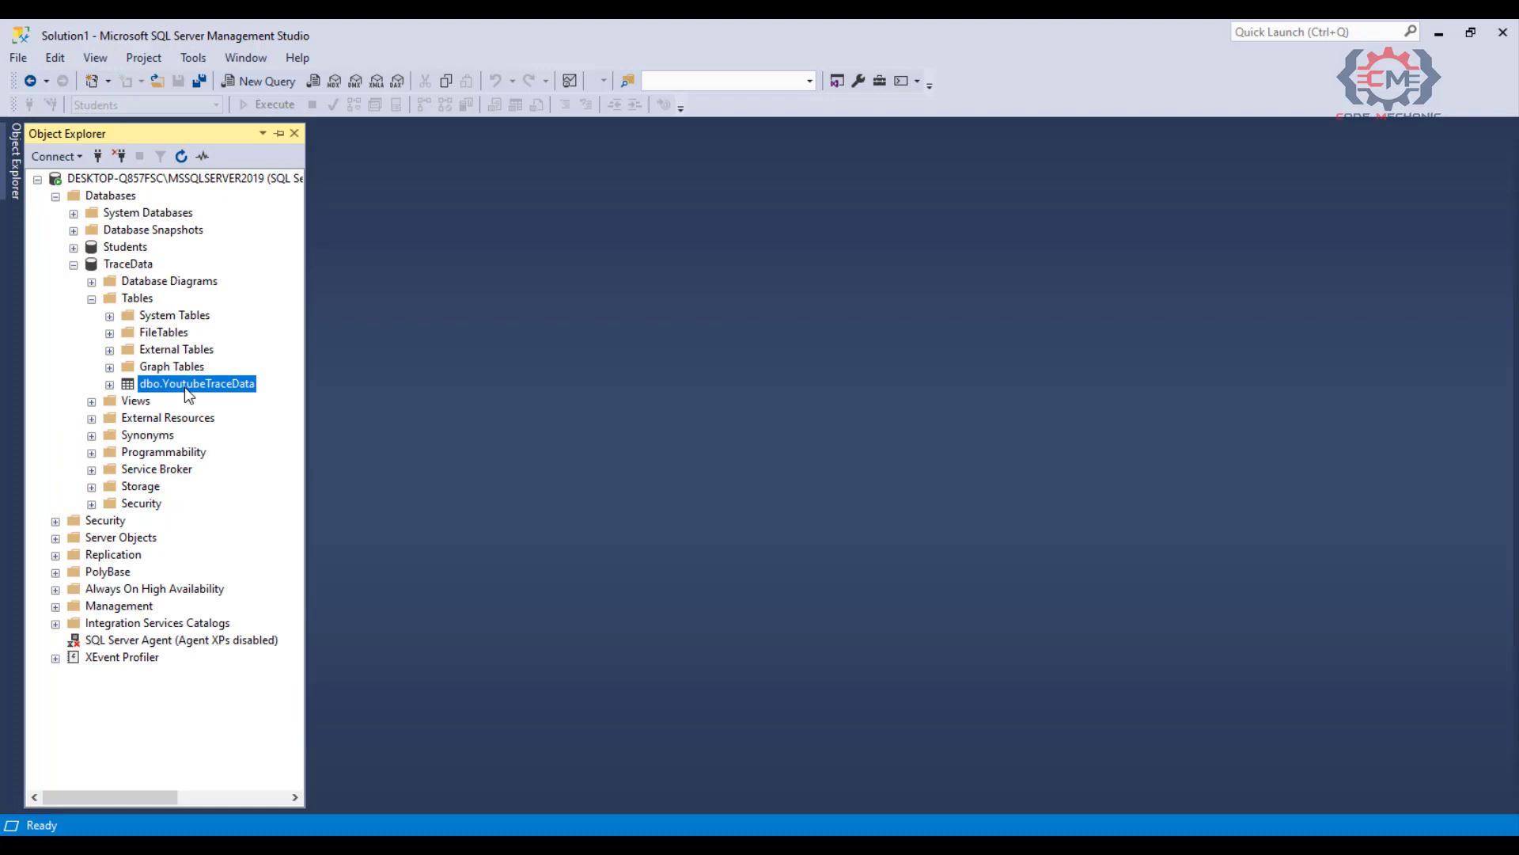
right_click(195, 383)
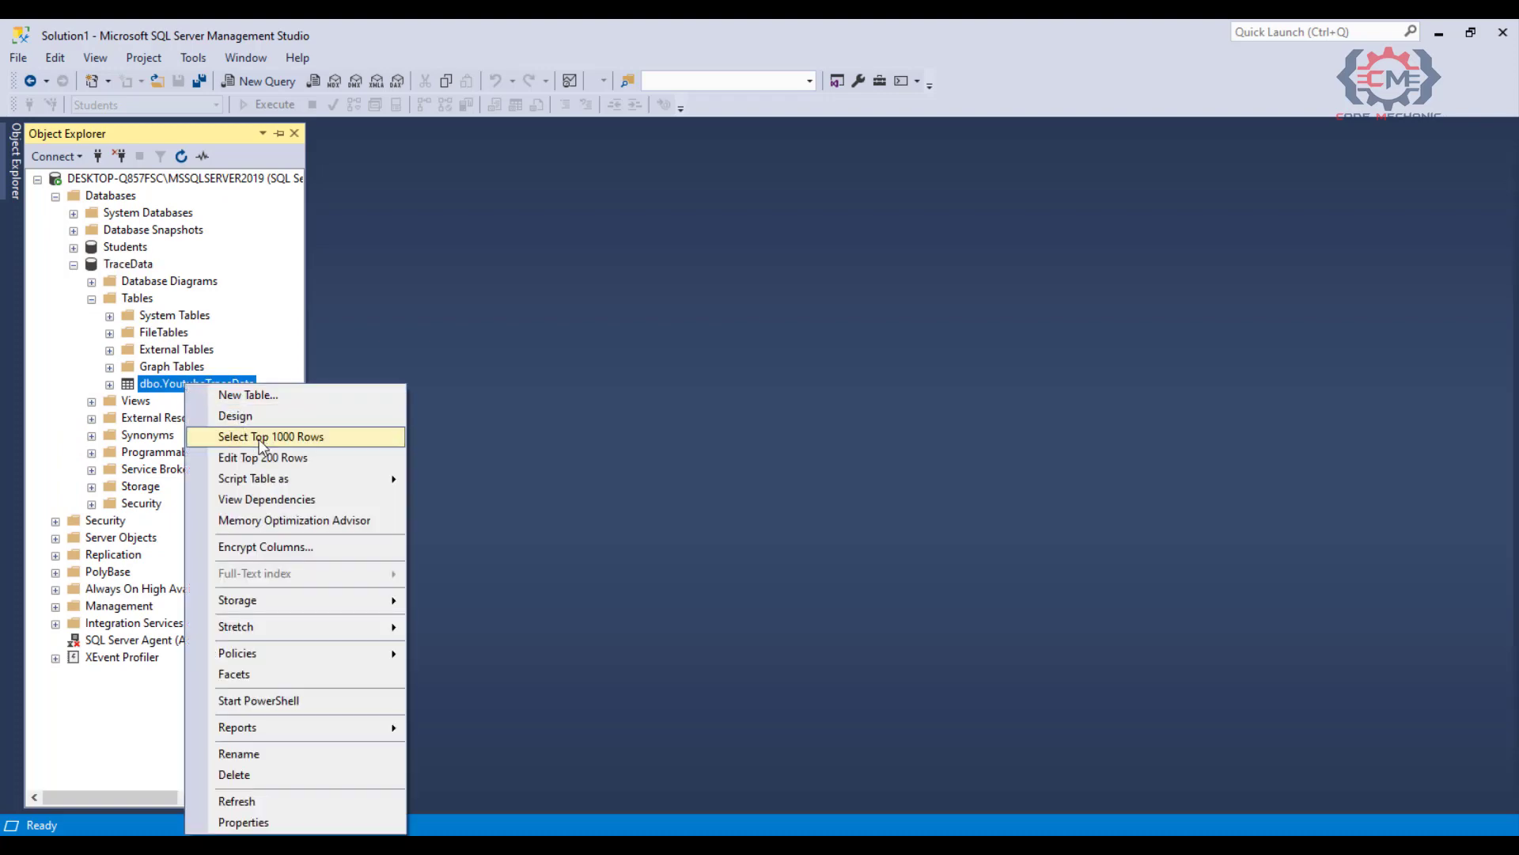
left_click(269, 437)
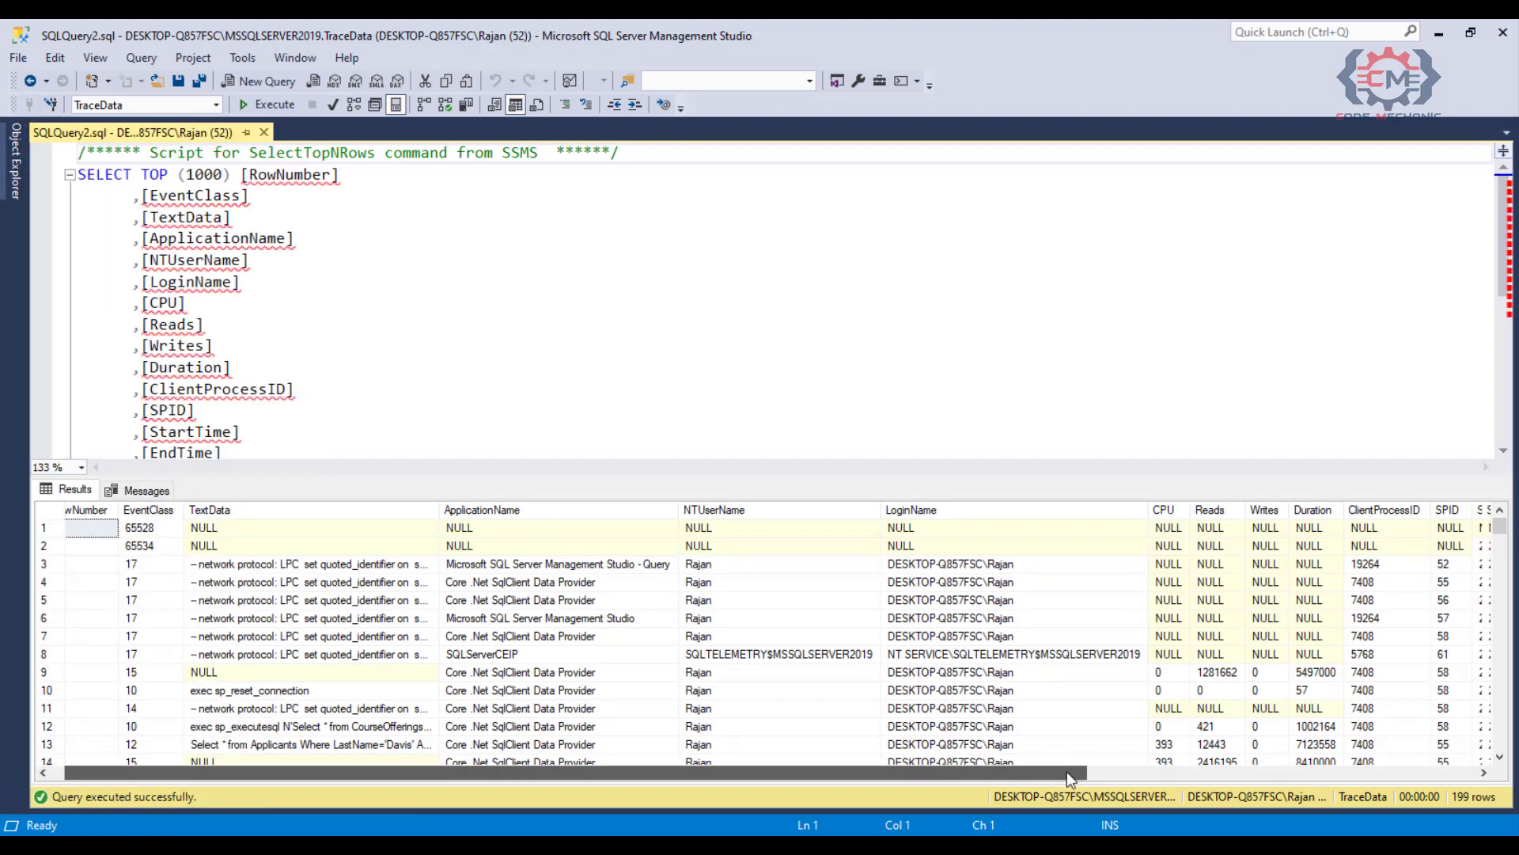
scroll("right", 3)
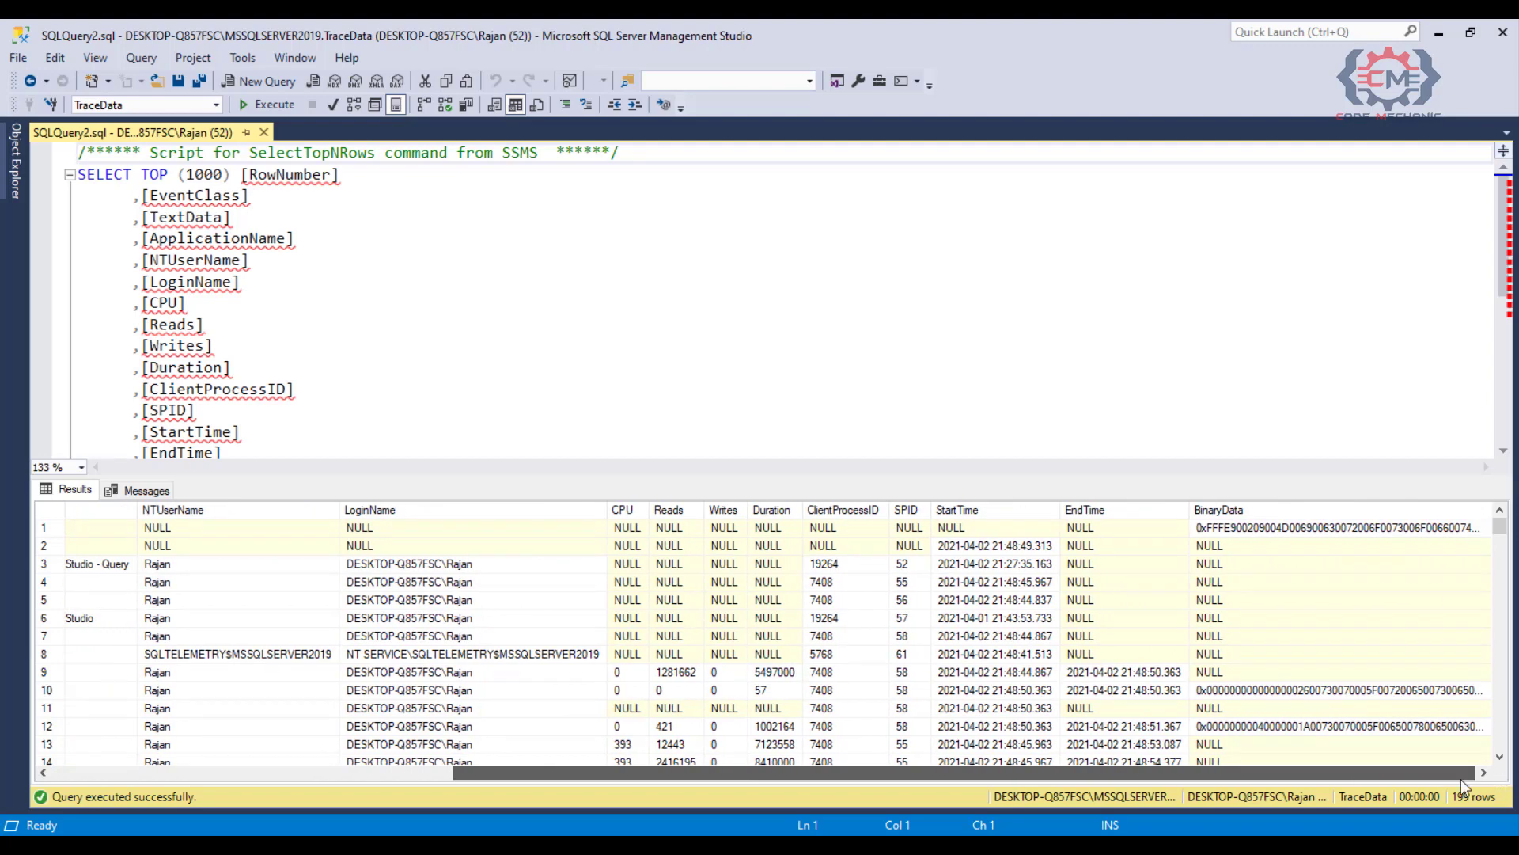
scroll("right", 3)
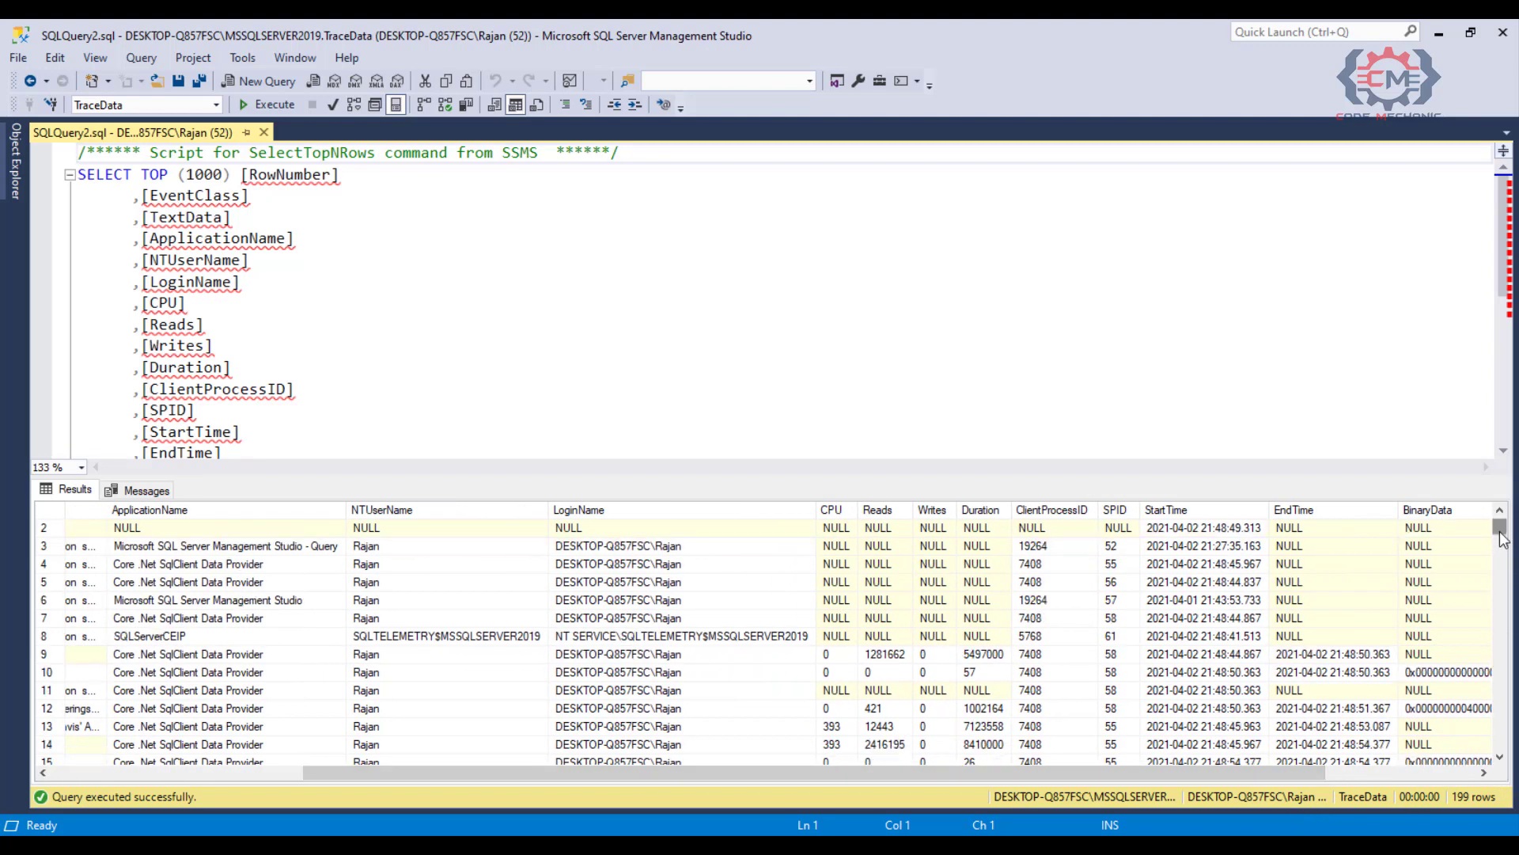
scroll("down", 3)
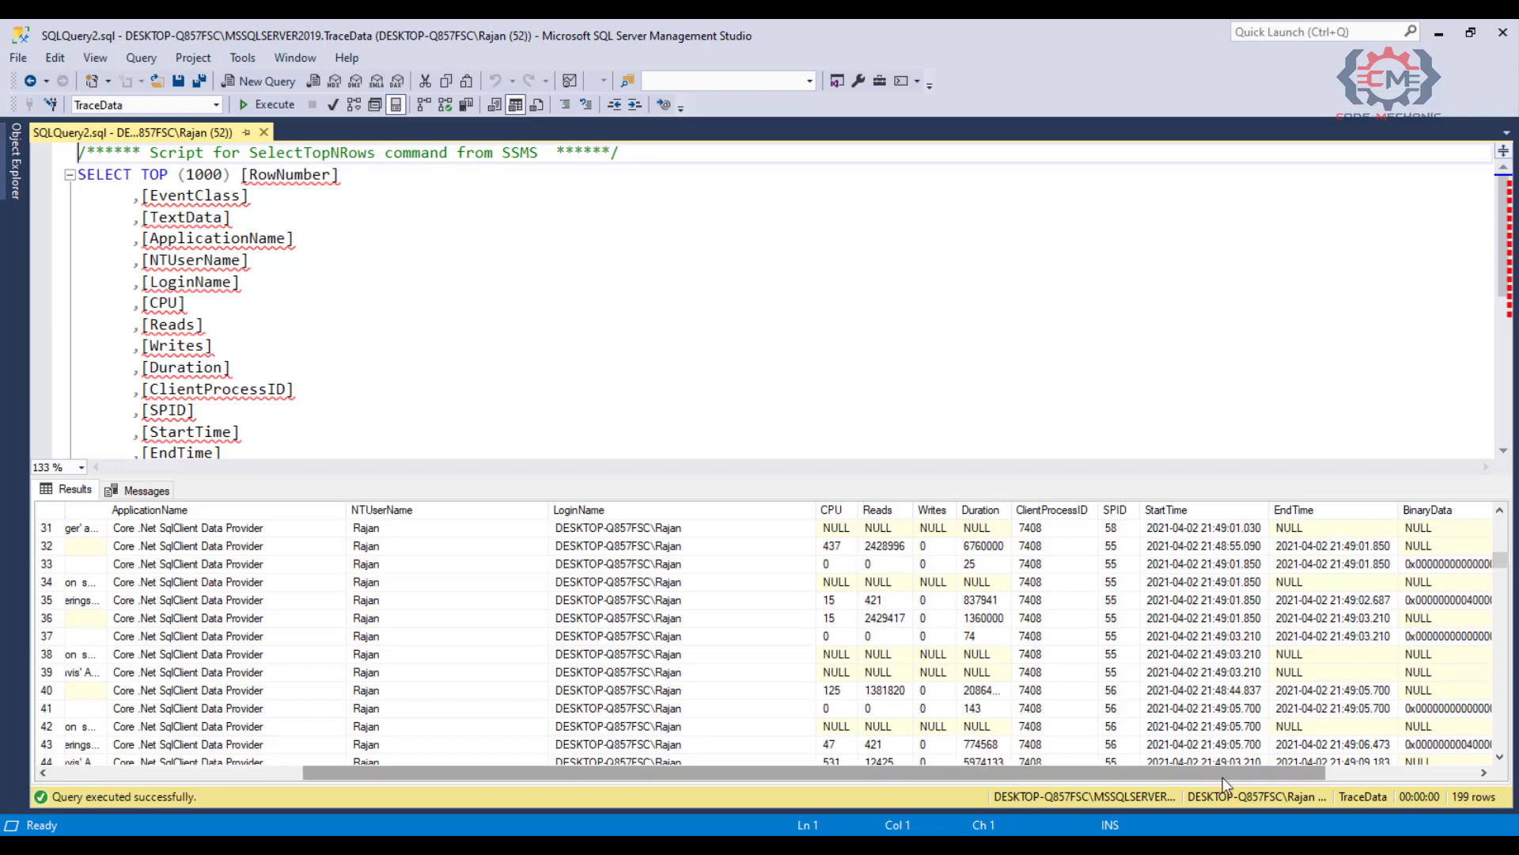
scroll("left", 3)
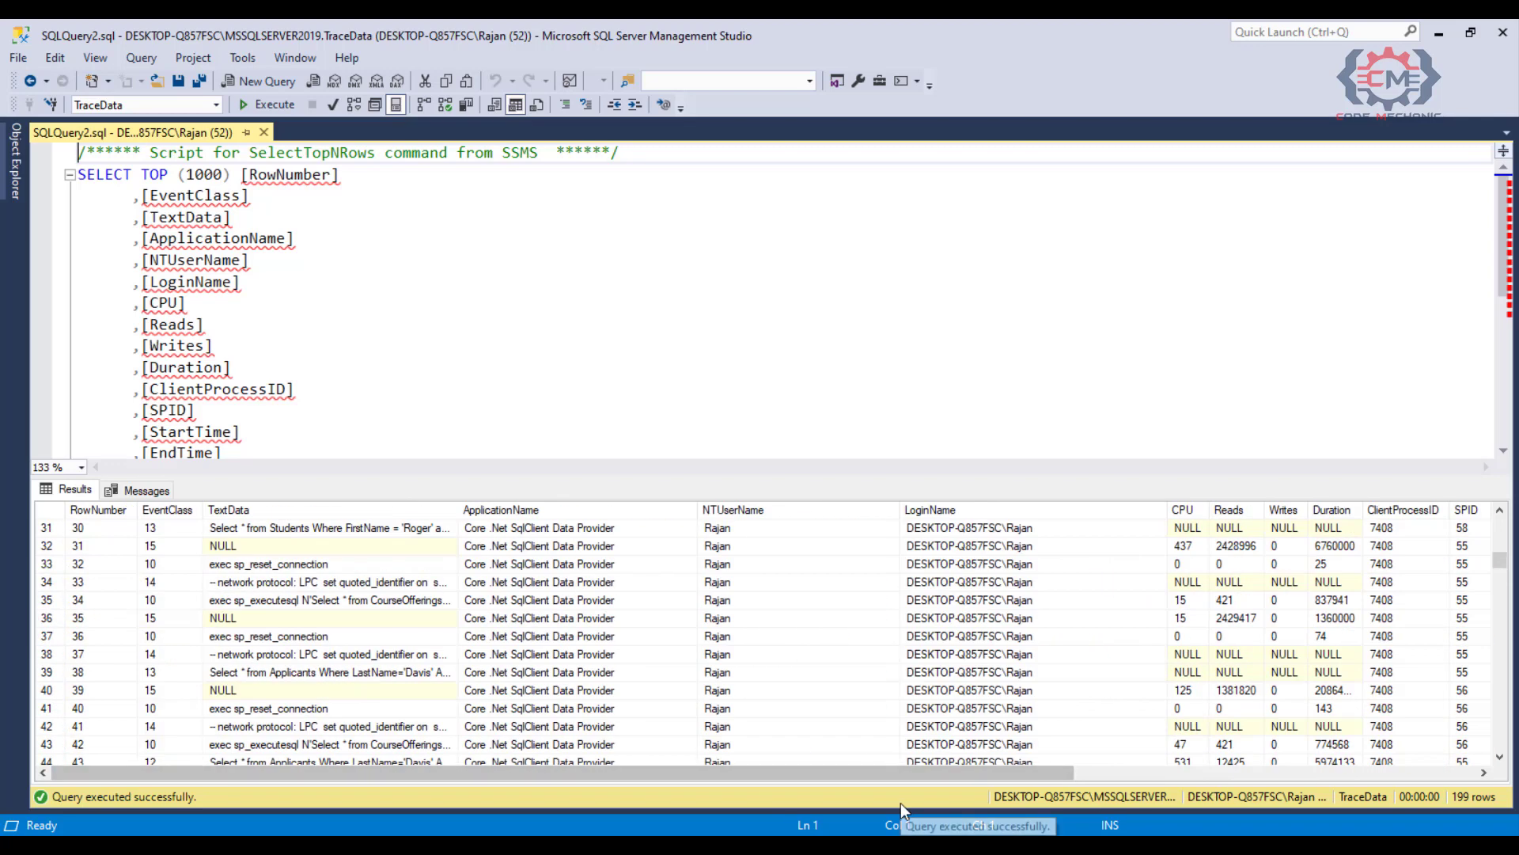